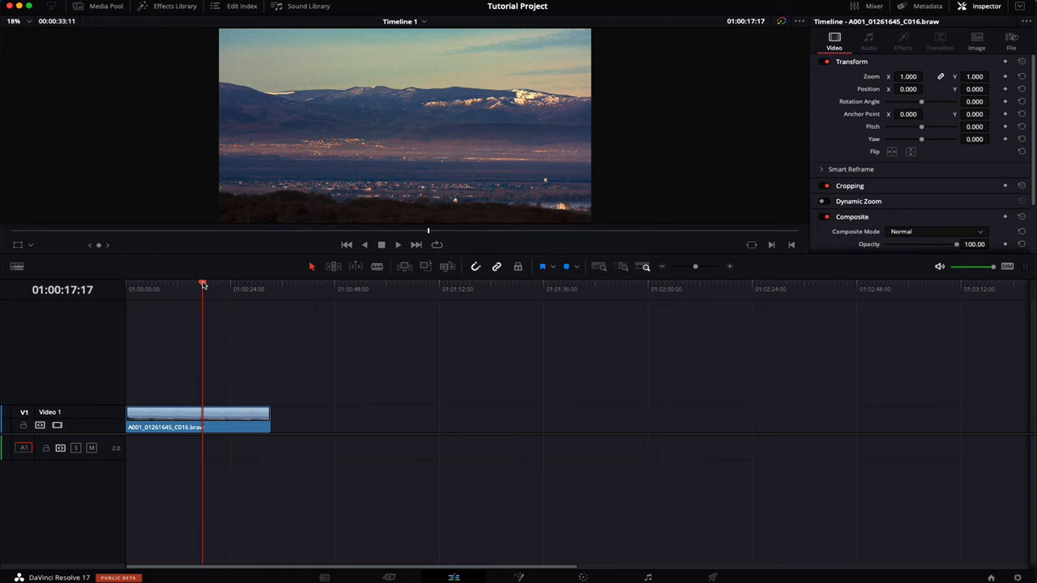
{"action": "mouse_move", "coordinate": [406, 266]}
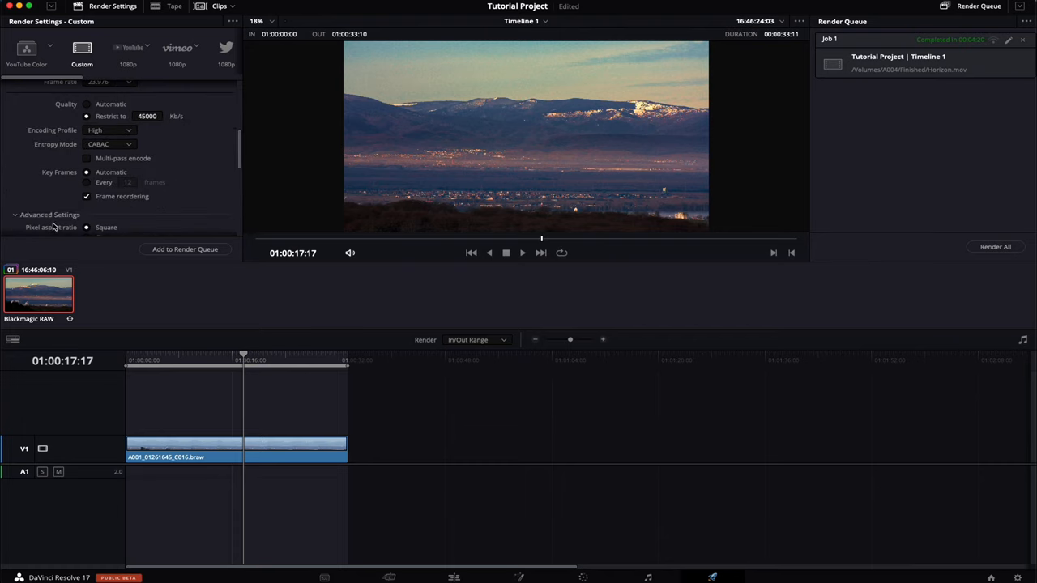
Step: Review the export's Advanced Settings, inspecting the Color Space Tag and the Gamma Tag choices
{"action": "scroll", "scroll_direction": "down", "scroll_amount": 3}
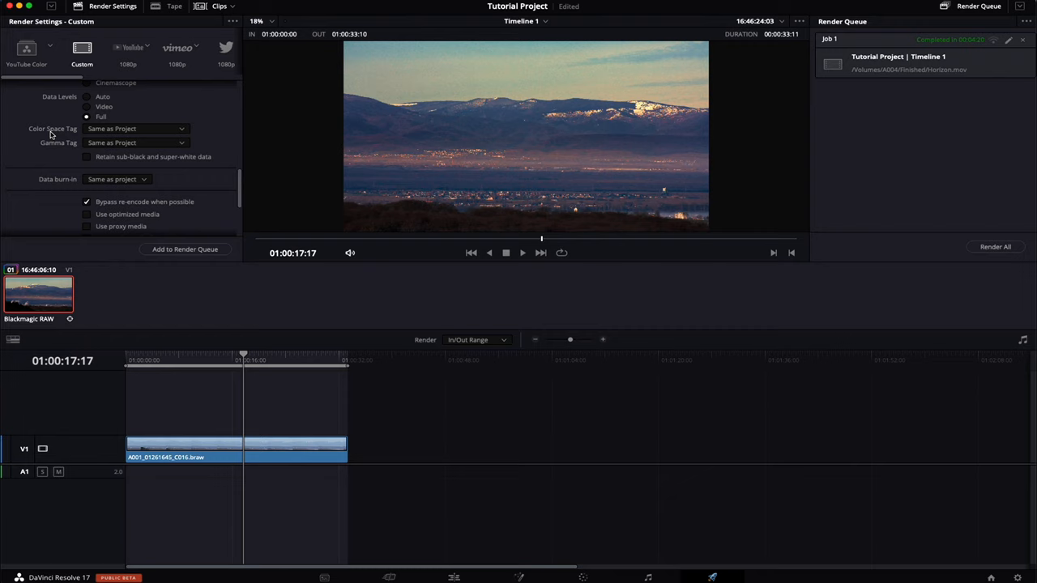
{"action": "left_click", "coordinate": [136, 143]}
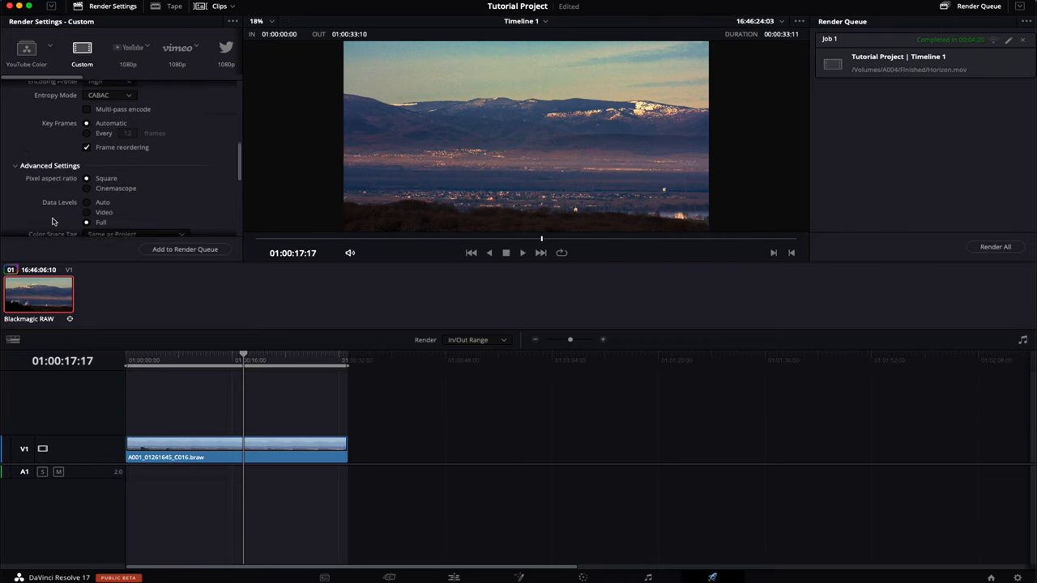
{"action": "scroll", "scroll_direction": "down", "scroll_amount": 3}
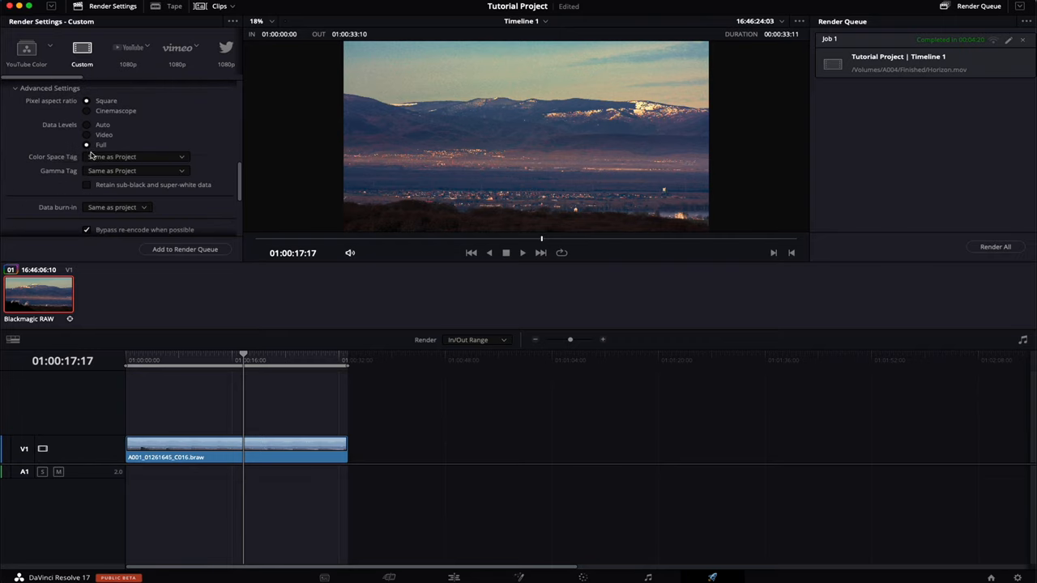
{"action": "mouse_move", "coordinate": [87, 172]}
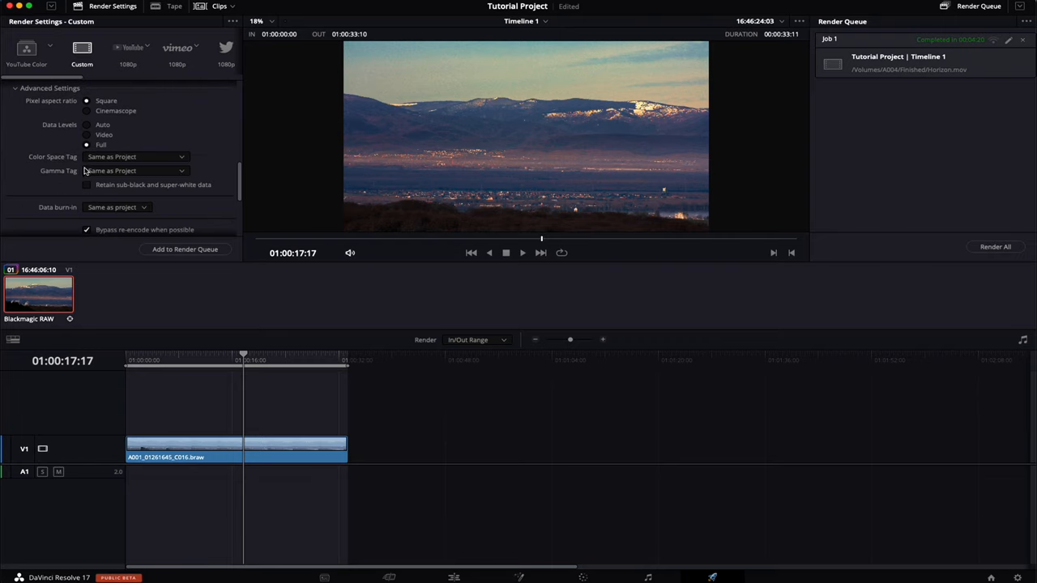
{"action": "left_click", "coordinate": [133, 170]}
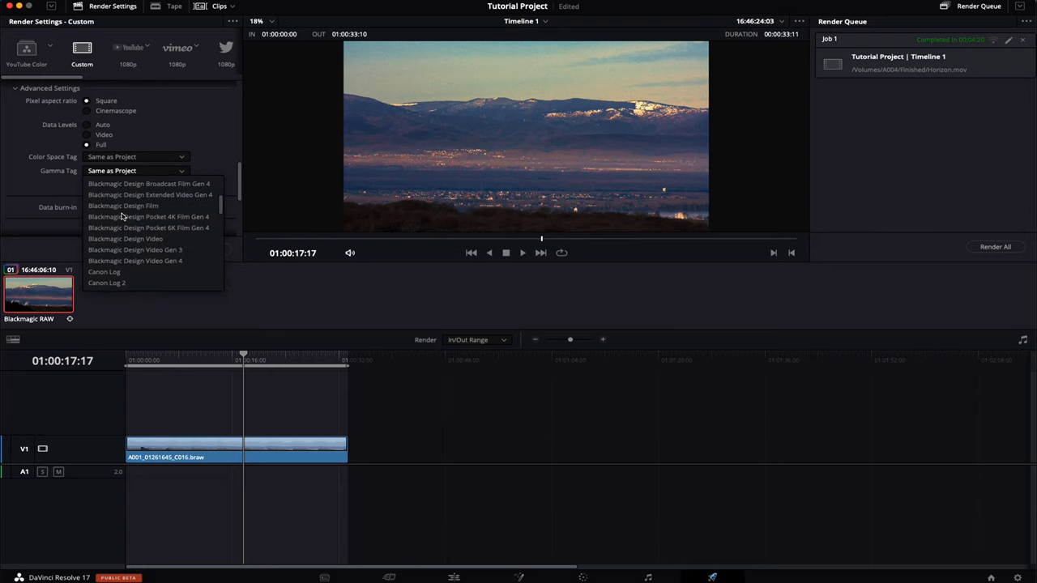
{"action": "scroll", "scroll_direction": "down", "scroll_amount": 3}
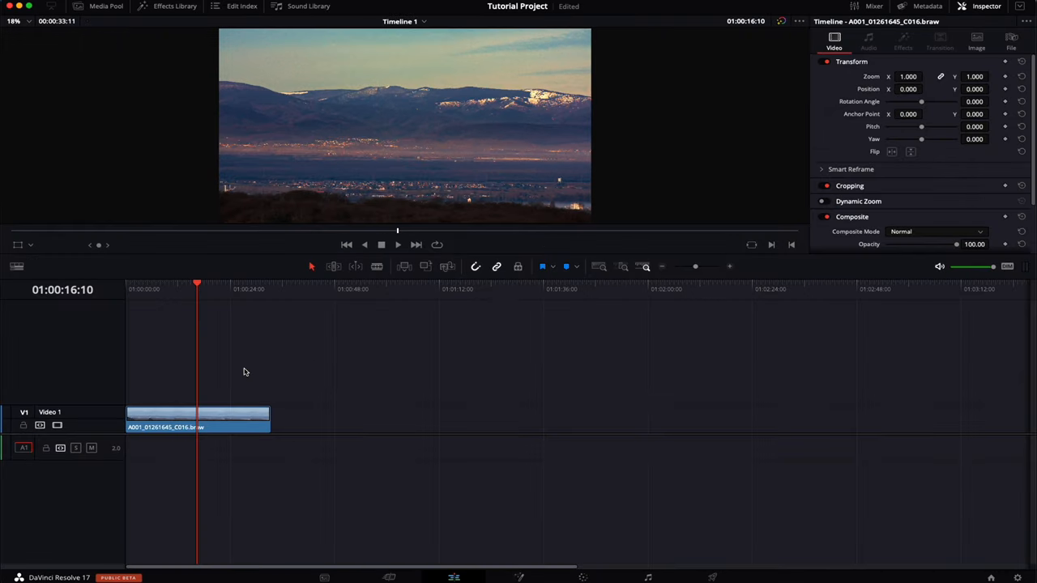
Step: Inspect the landscape clip's grading node tree on the Color page and return to the timeline
{"action": "right_click", "coordinate": [214, 418]}
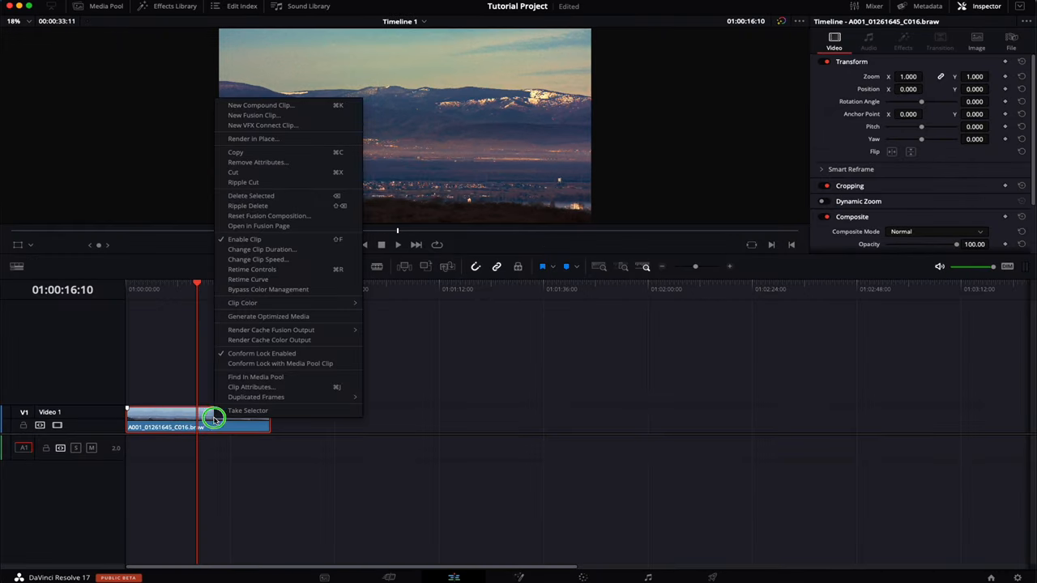
{"action": "mouse_move", "coordinate": [269, 288]}
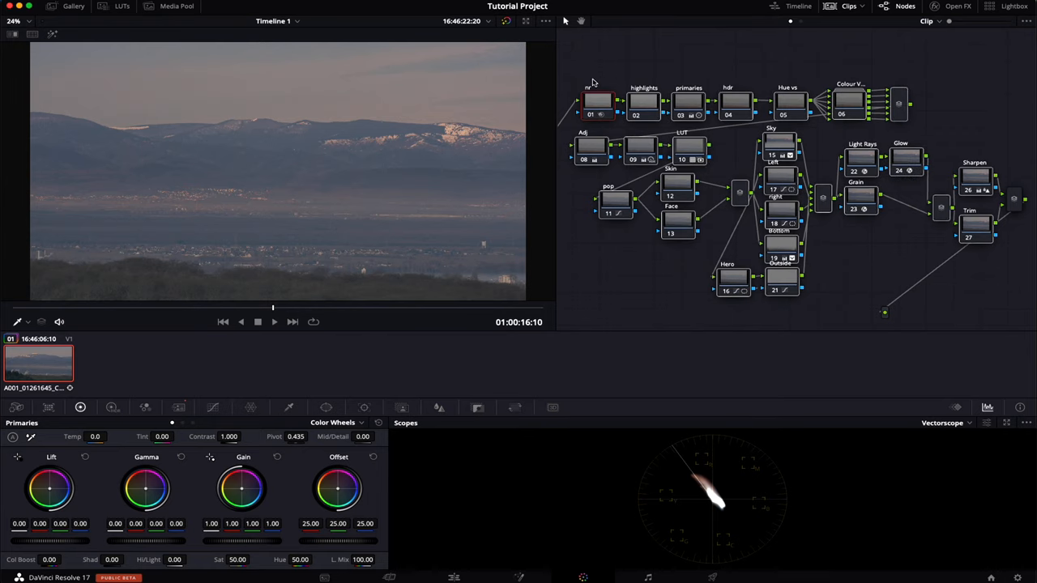
{"action": "left_click", "coordinate": [505, 21]}
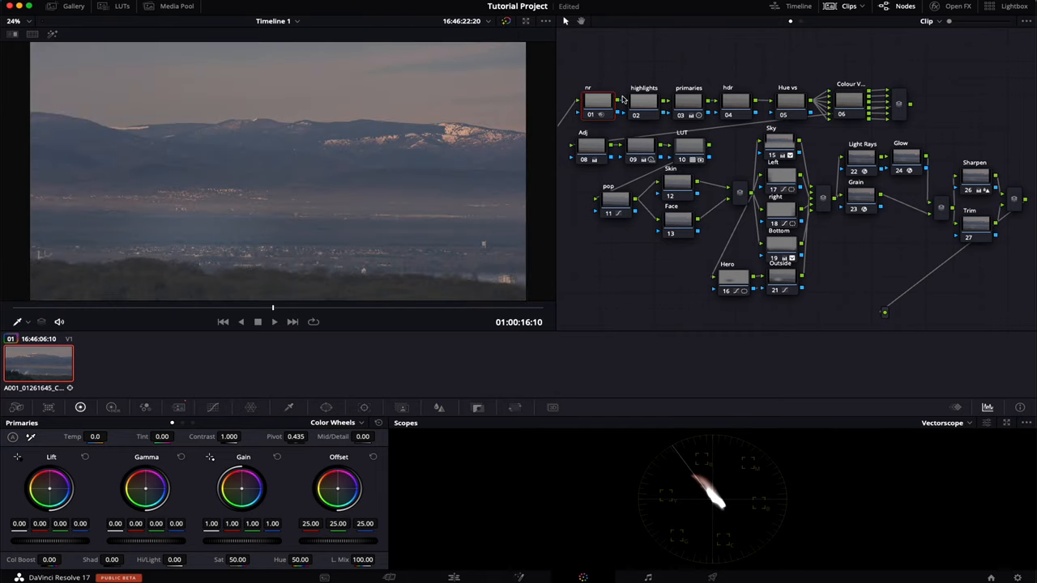
{"action": "mouse_move", "coordinate": [752, 198]}
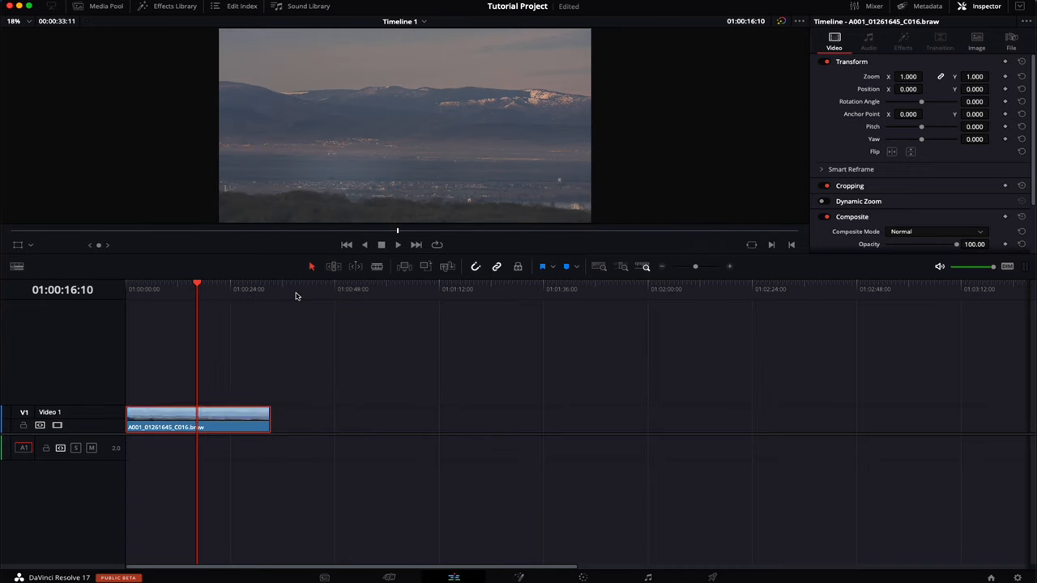
{"action": "left_click", "coordinate": [198, 428]}
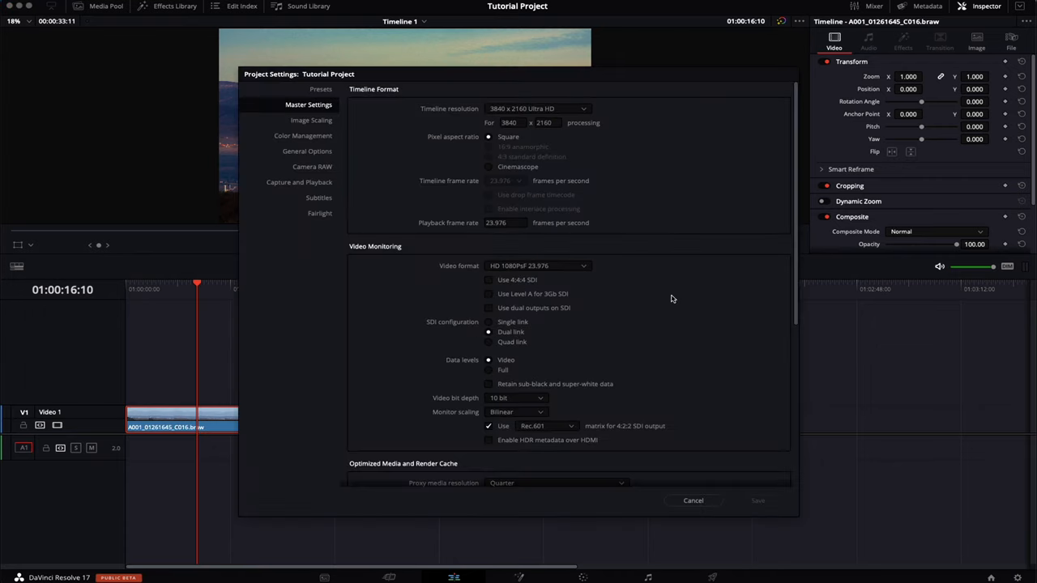
Step: Set colour management to YRGB Color Managed with the DaVinci Wide Gamut preset and save
{"action": "left_click", "coordinate": [303, 136]}
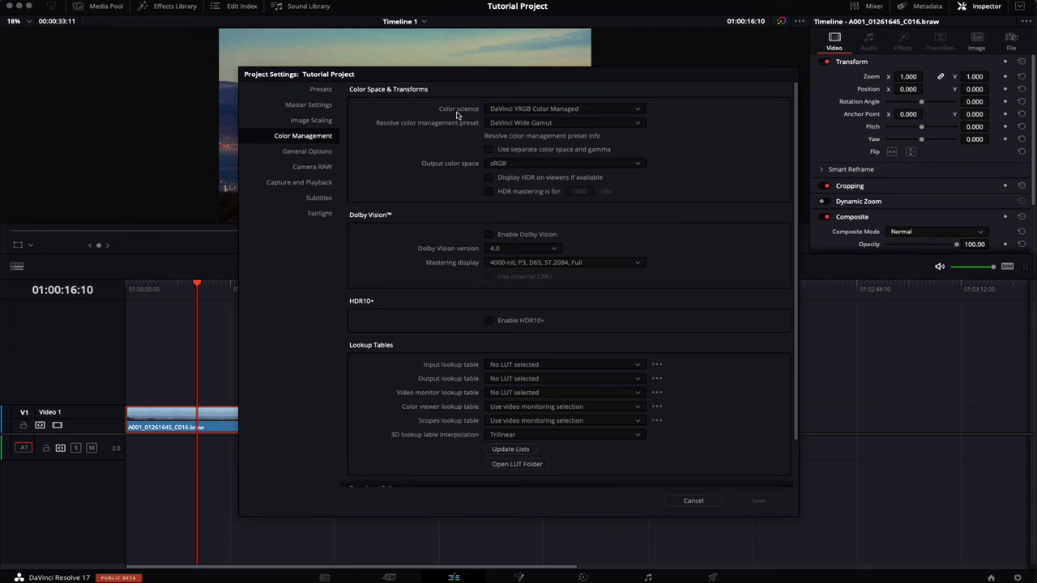
{"action": "left_click", "coordinate": [564, 108]}
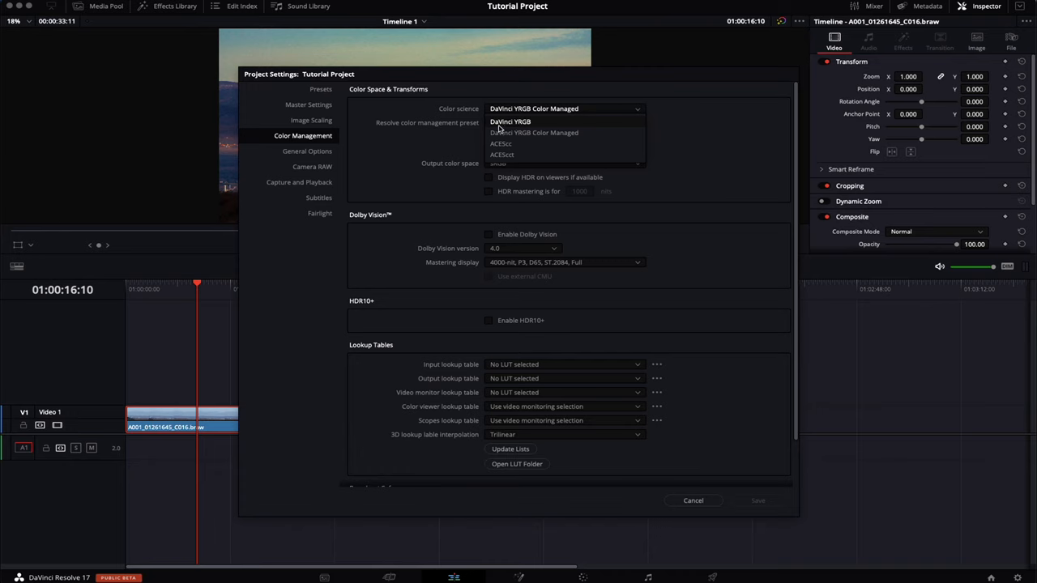
{"action": "mouse_move", "coordinate": [534, 130]}
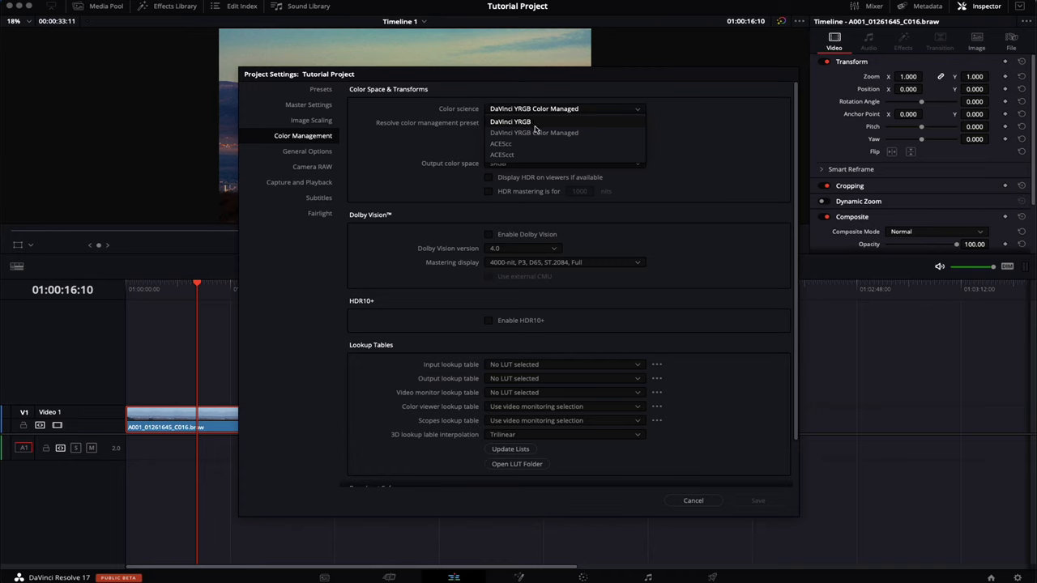
{"action": "mouse_move", "coordinate": [557, 143]}
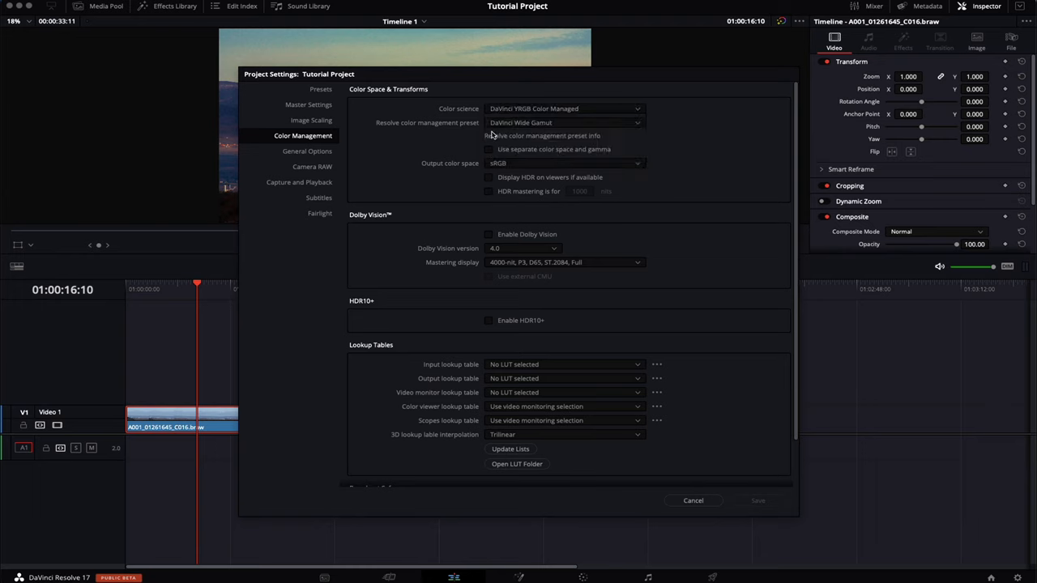
{"action": "mouse_move", "coordinate": [390, 141]}
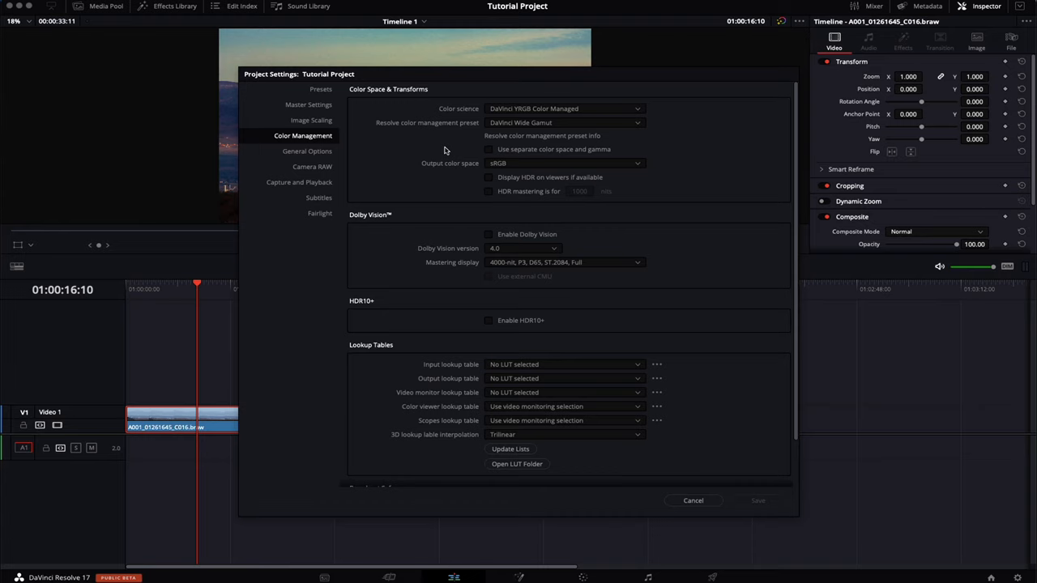
{"action": "mouse_move", "coordinate": [463, 171]}
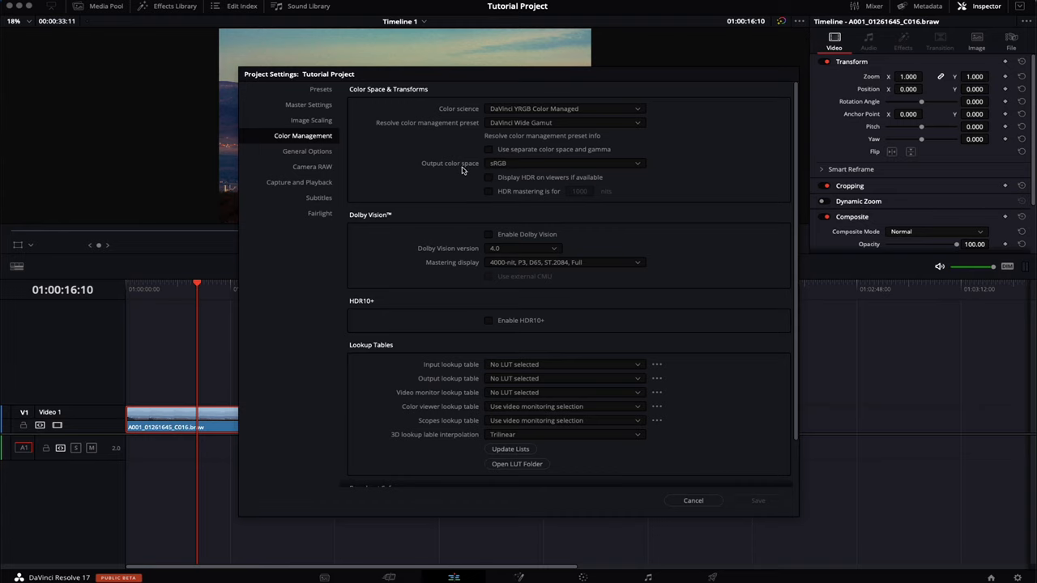
{"action": "mouse_move", "coordinate": [512, 166]}
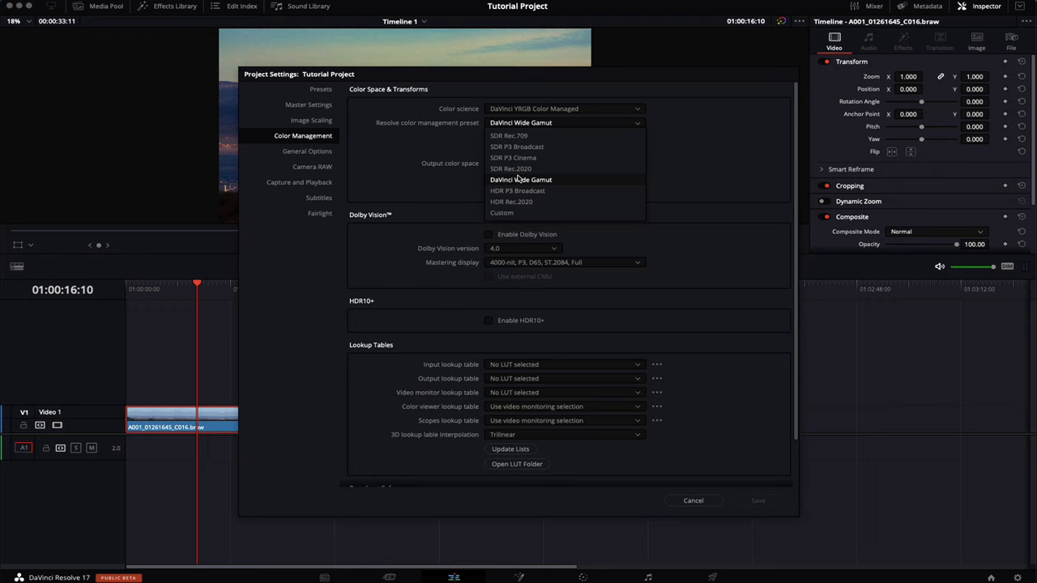
{"action": "mouse_move", "coordinate": [586, 183]}
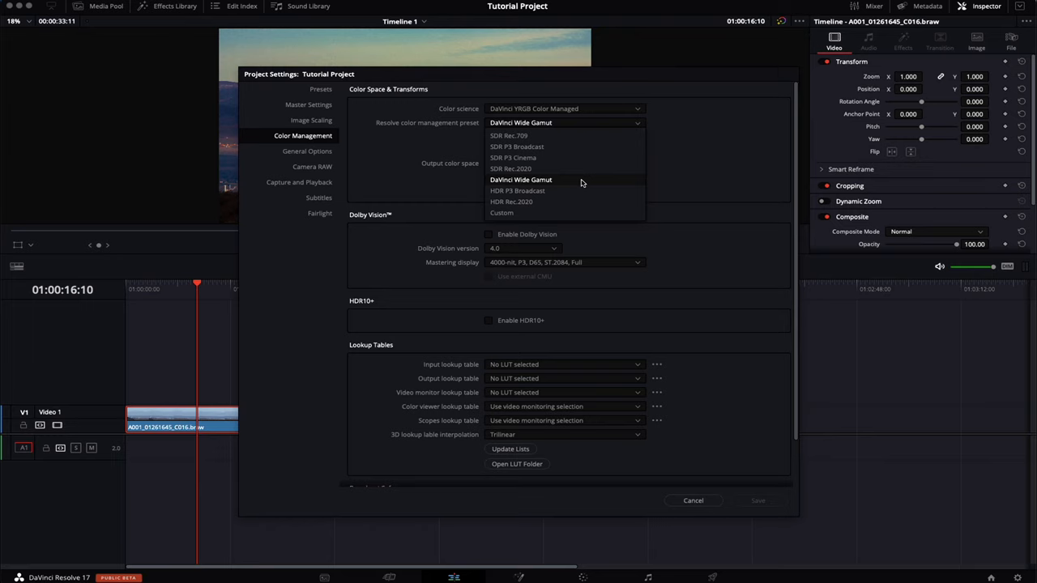
{"action": "left_click", "coordinate": [499, 162]}
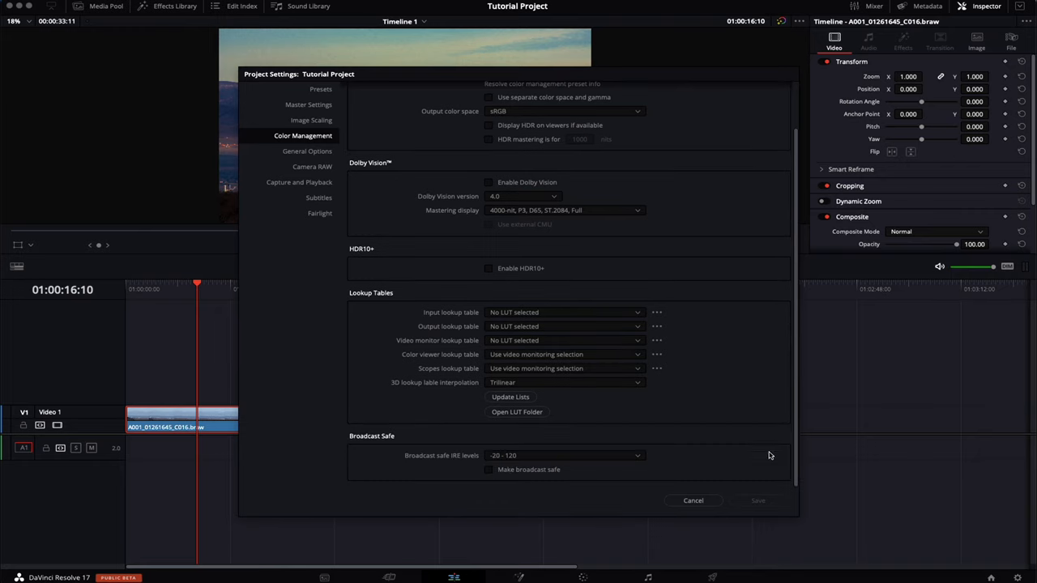
{"action": "left_click", "coordinate": [694, 499]}
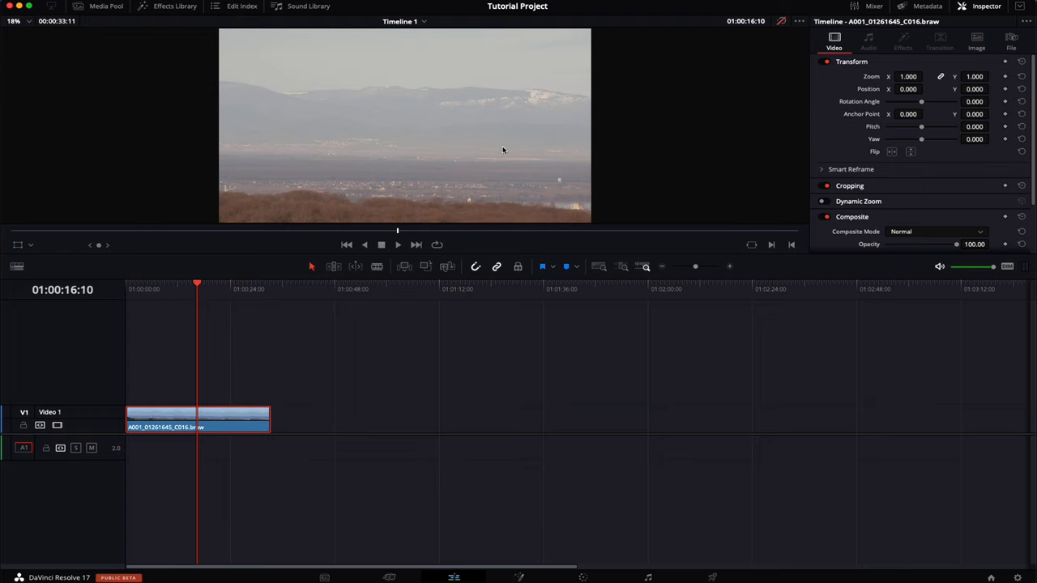
{"action": "mouse_move", "coordinate": [500, 146]}
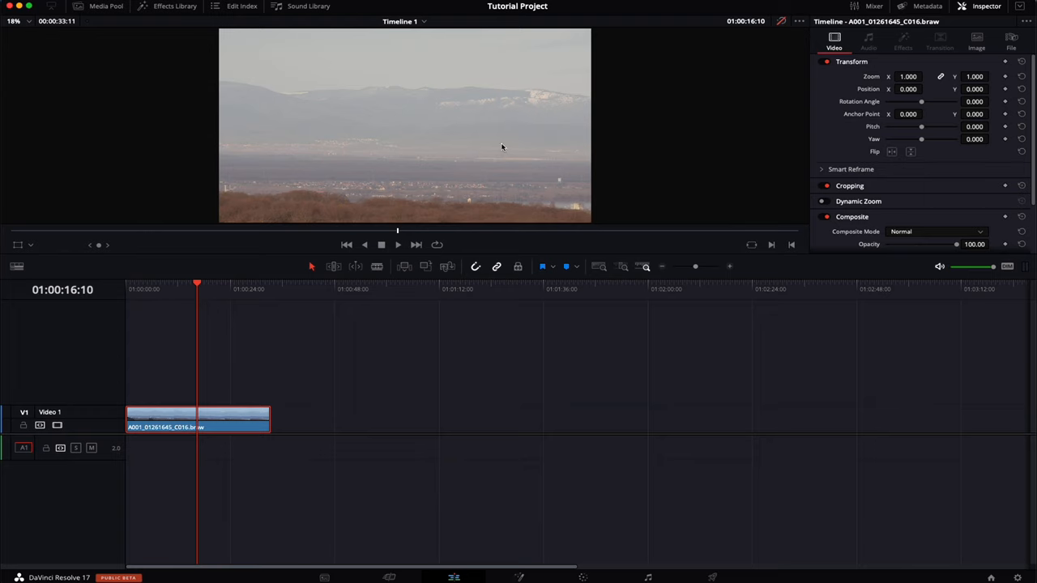
{"action": "mouse_move", "coordinate": [575, 173]}
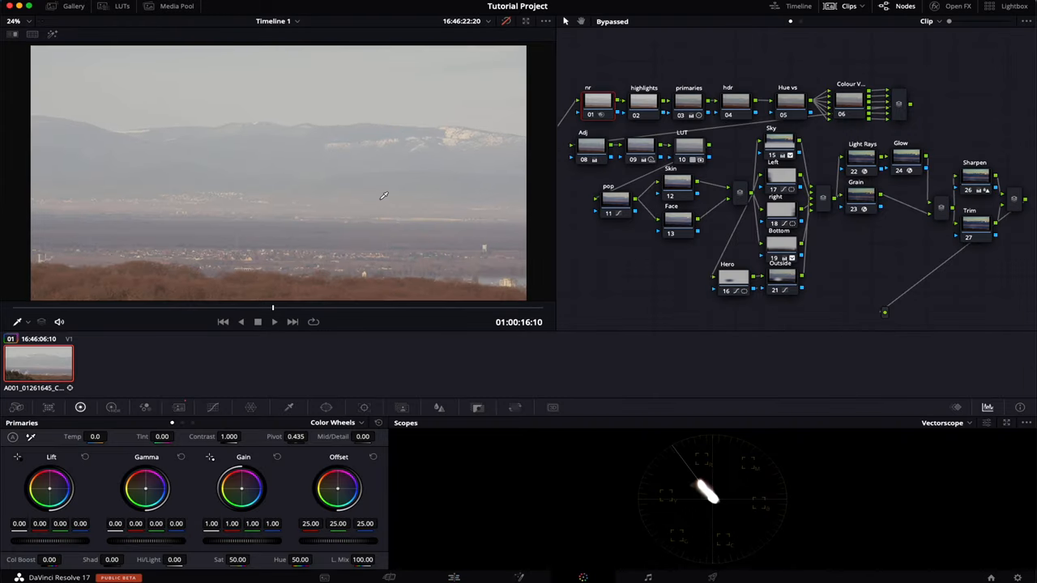
{"action": "mouse_move", "coordinate": [716, 24]}
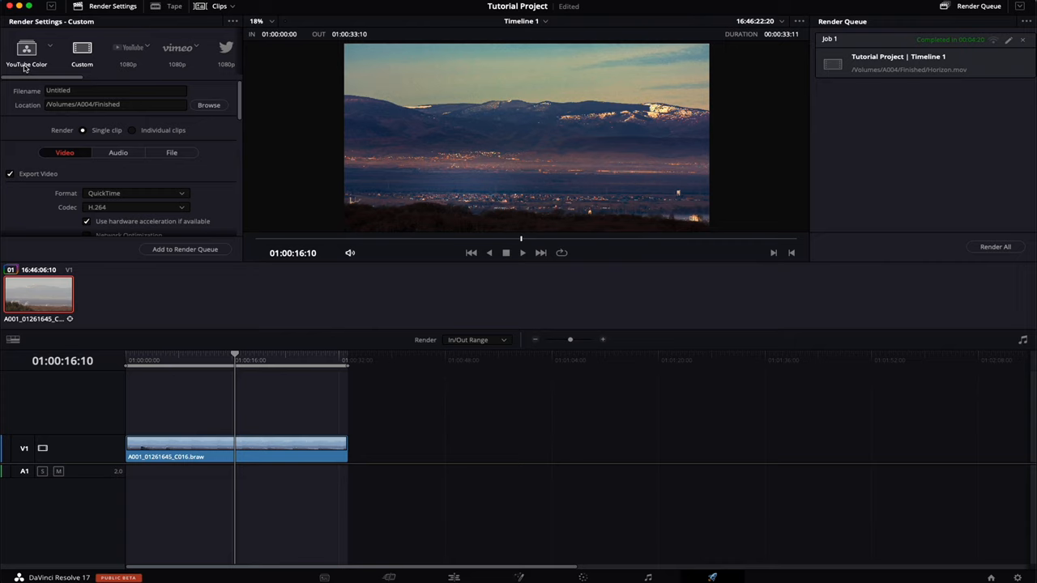
Step: Load the YouTube Color render preset and begin naming the output file 'Hor'
{"action": "left_click", "coordinate": [26, 50]}
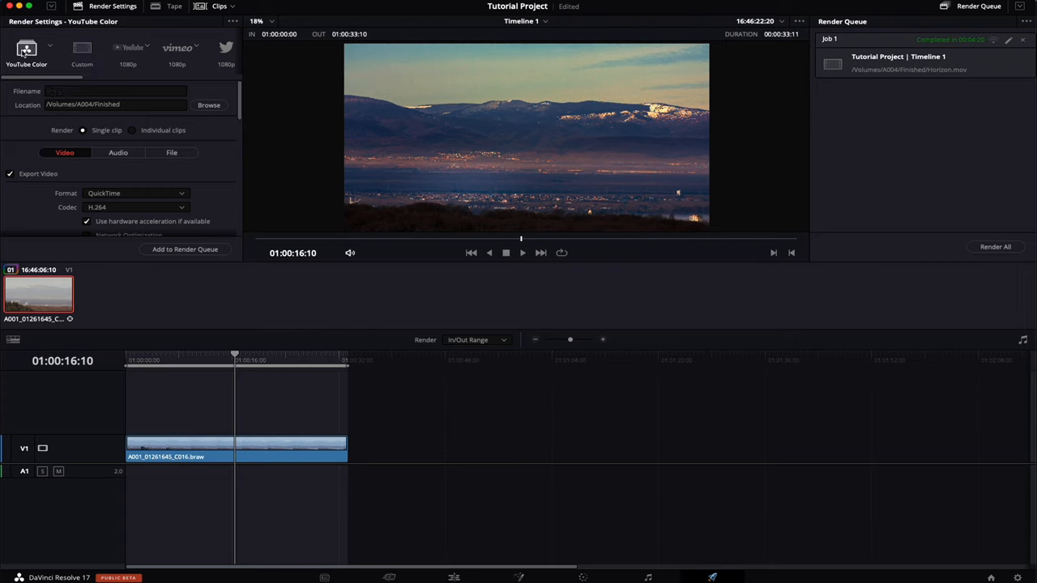
{"action": "left_click", "coordinate": [113, 91]}
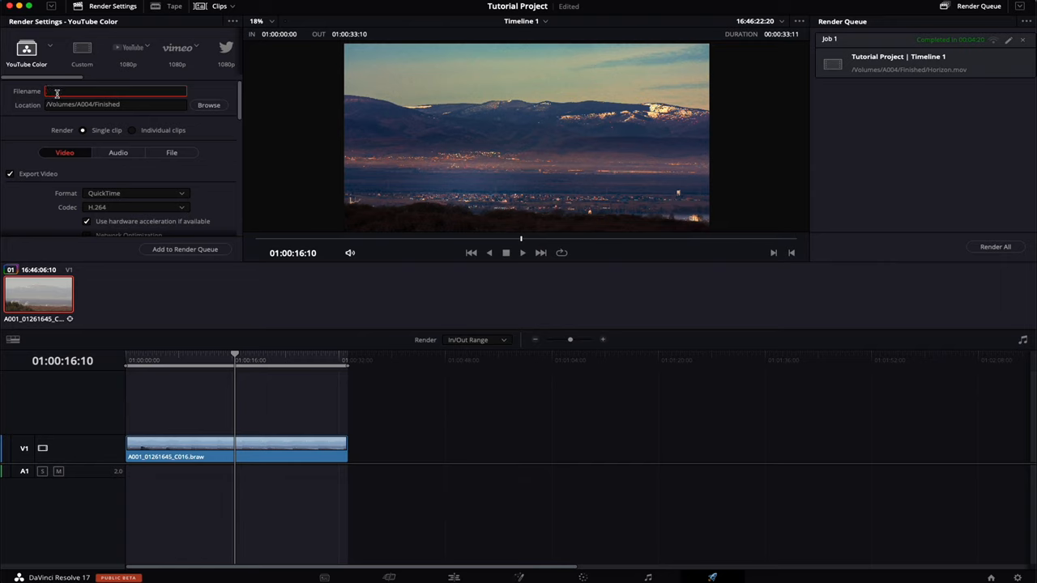
{"action": "type", "text": "Hor"}
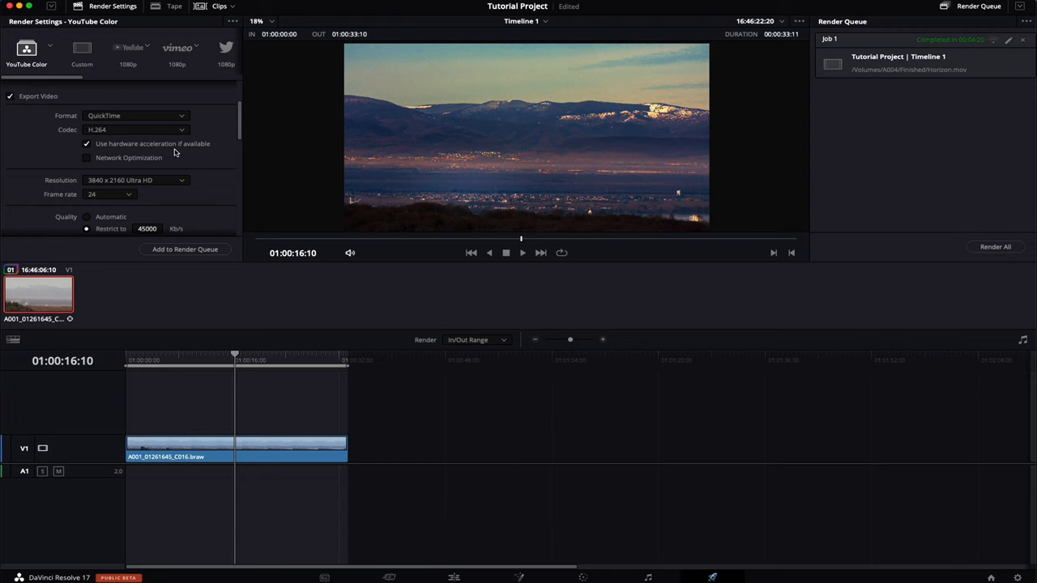
Step: Review the 3840×2160 video settings and keep the frame rate at 24 fps
{"action": "scroll", "scroll_direction": "down", "scroll_amount": 3}
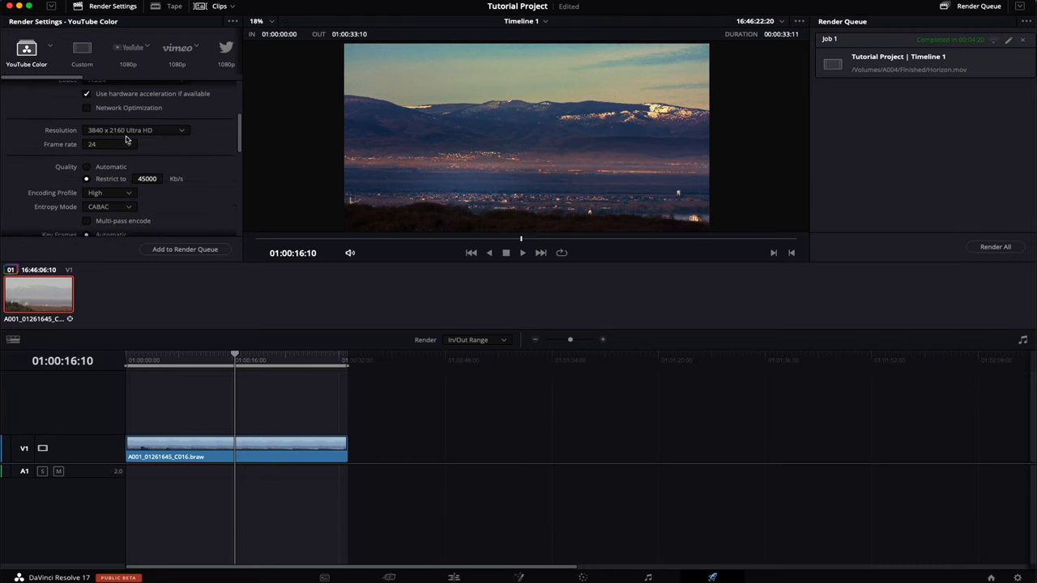
{"action": "left_click", "coordinate": [137, 130]}
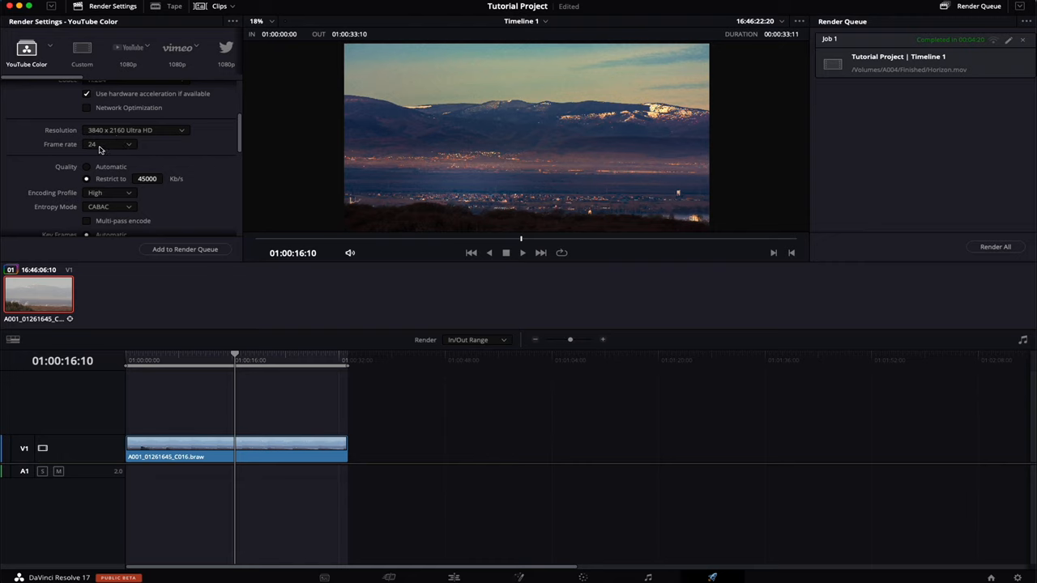
{"action": "left_click", "coordinate": [110, 144]}
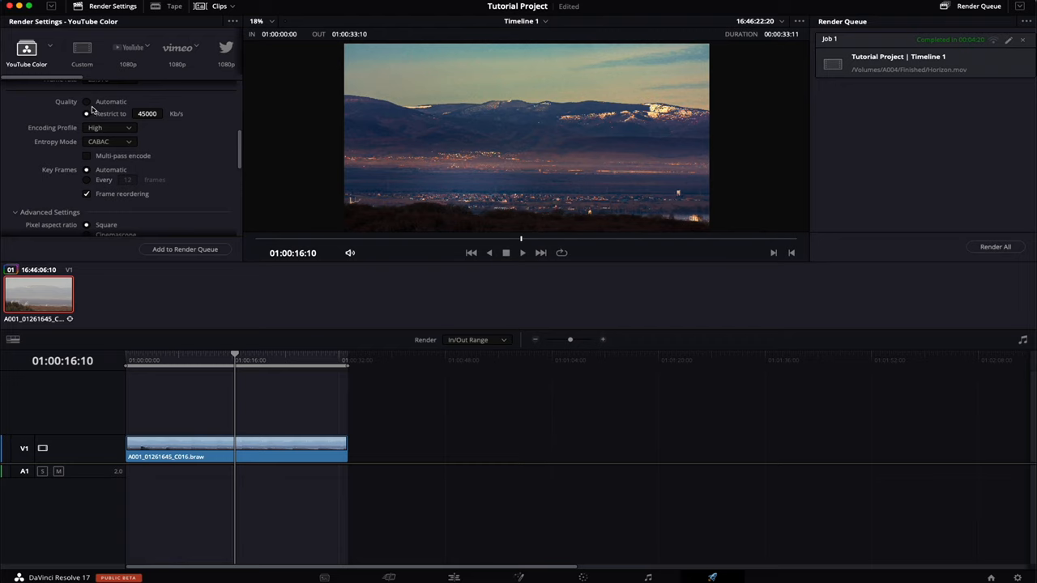
{"action": "mouse_move", "coordinate": [94, 110]}
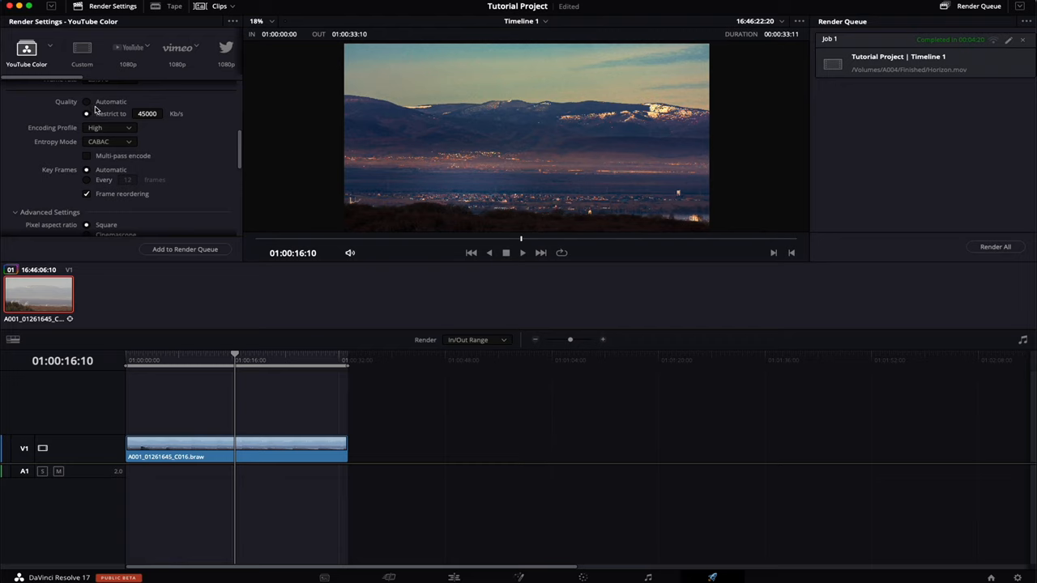
{"action": "mouse_move", "coordinate": [154, 123]}
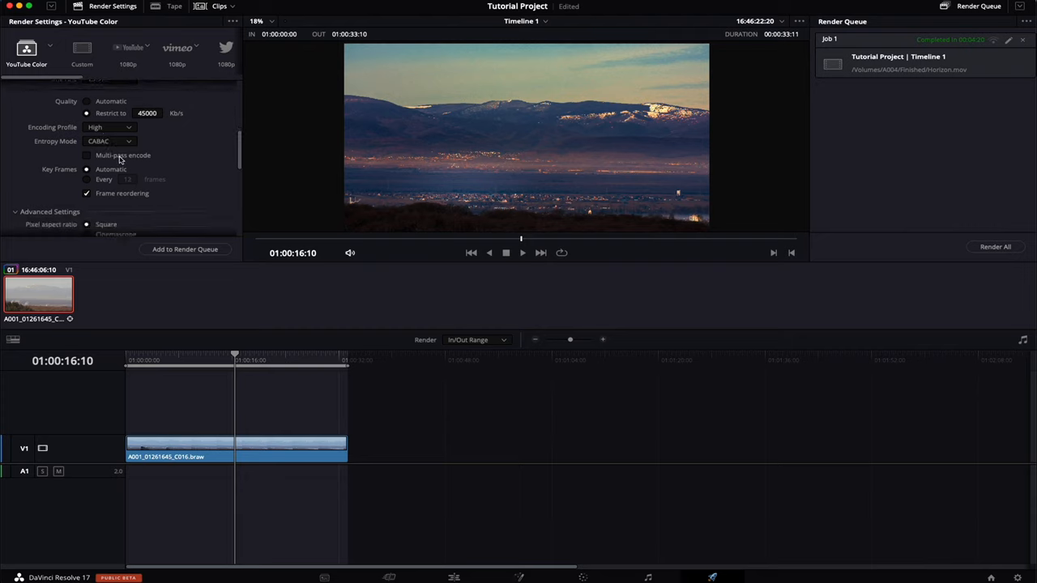
{"action": "left_click", "coordinate": [87, 156]}
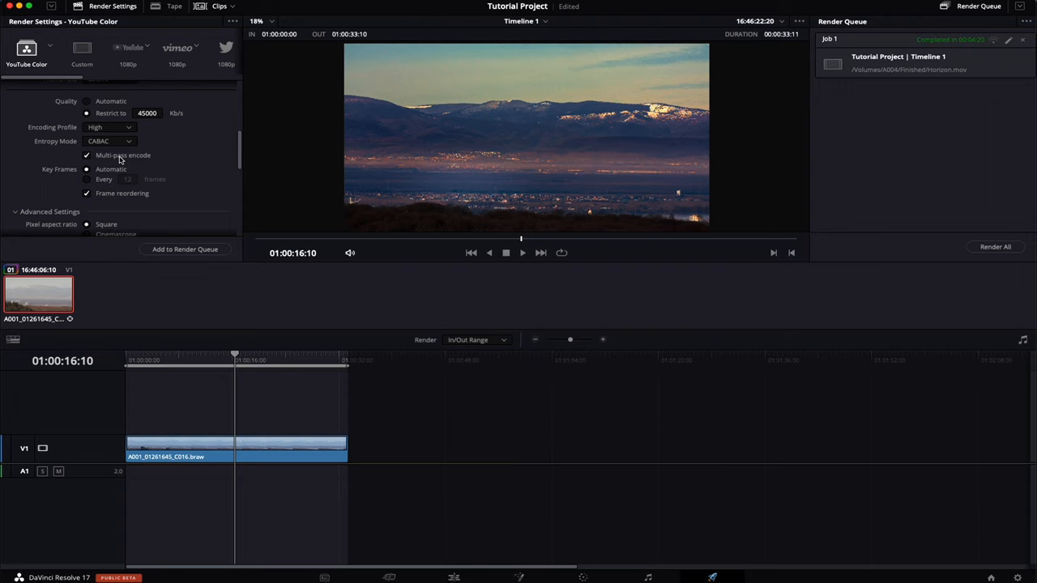
{"action": "left_click", "coordinate": [87, 155]}
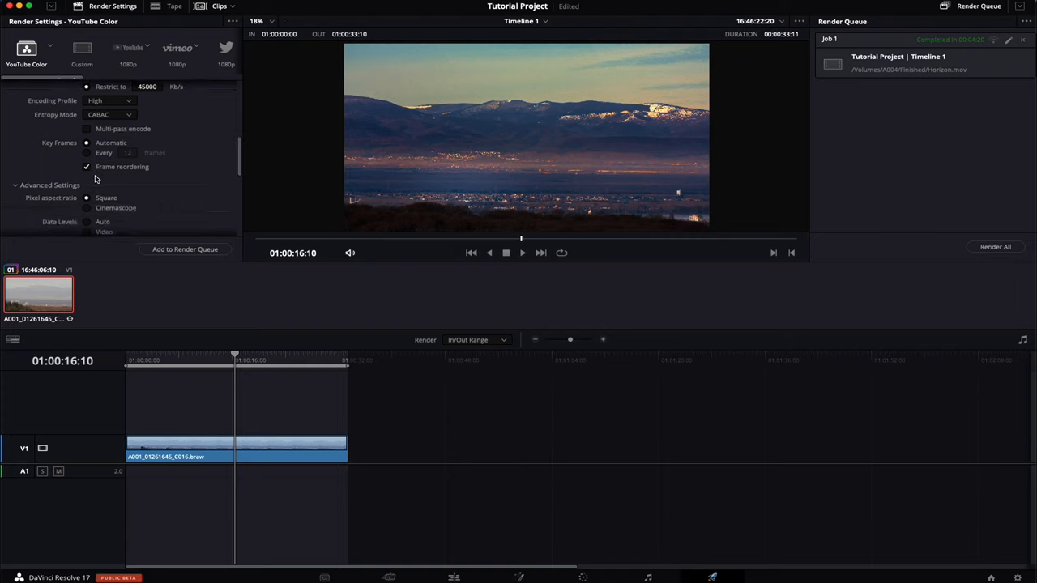
Step: Add Timeline 1 to the render queue and start rendering the job
{"action": "scroll", "scroll_direction": "down", "scroll_amount": 3}
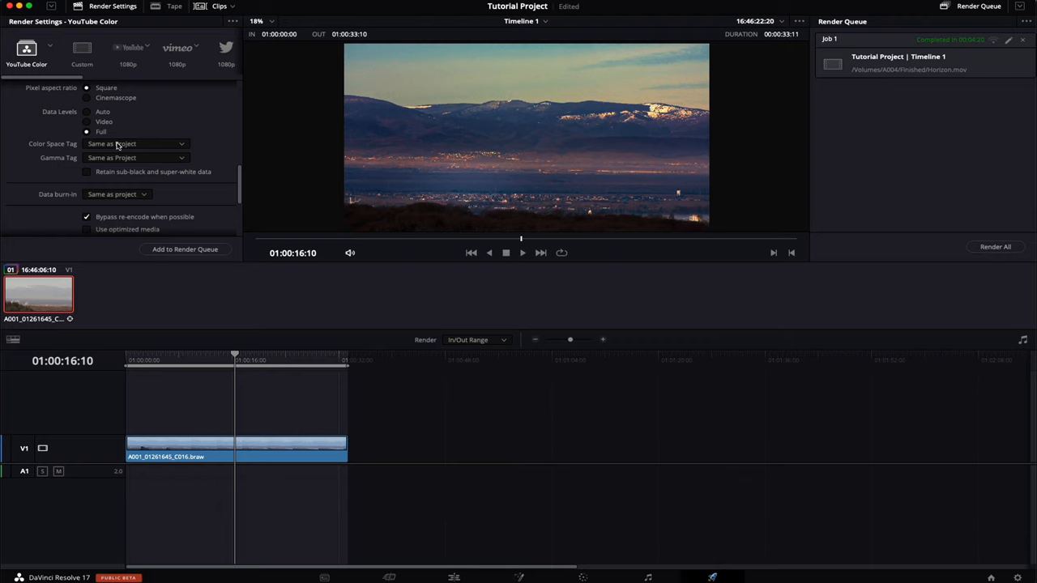
{"action": "scroll", "scroll_direction": "down", "scroll_amount": 3}
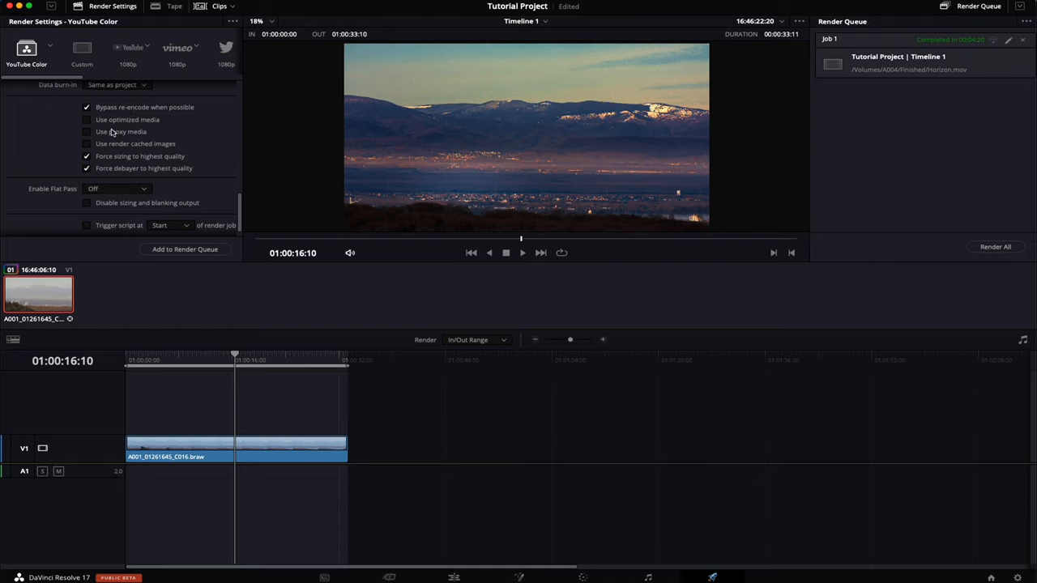
{"action": "mouse_move", "coordinate": [114, 132]}
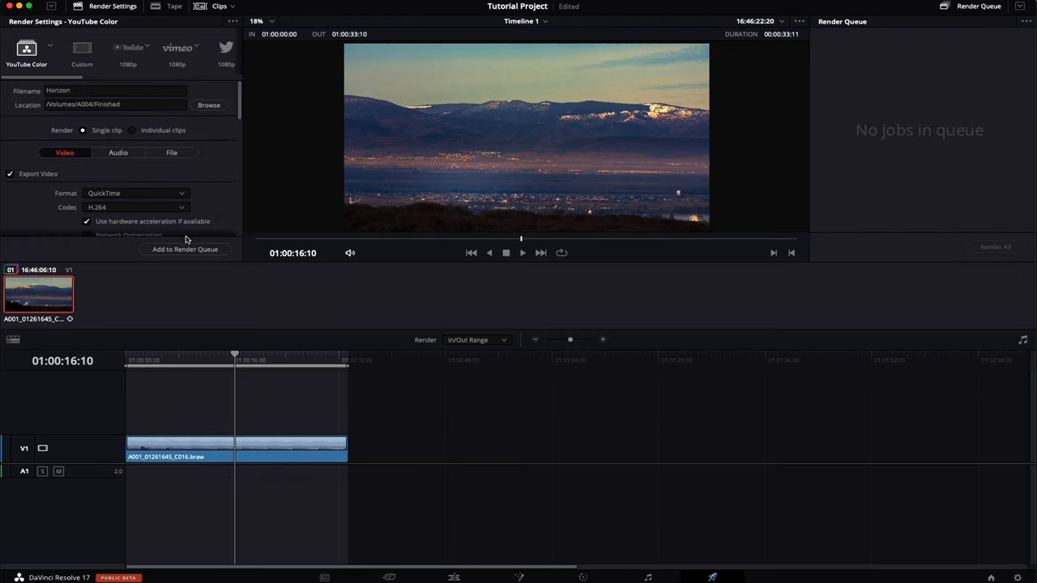
{"action": "left_click", "coordinate": [185, 249]}
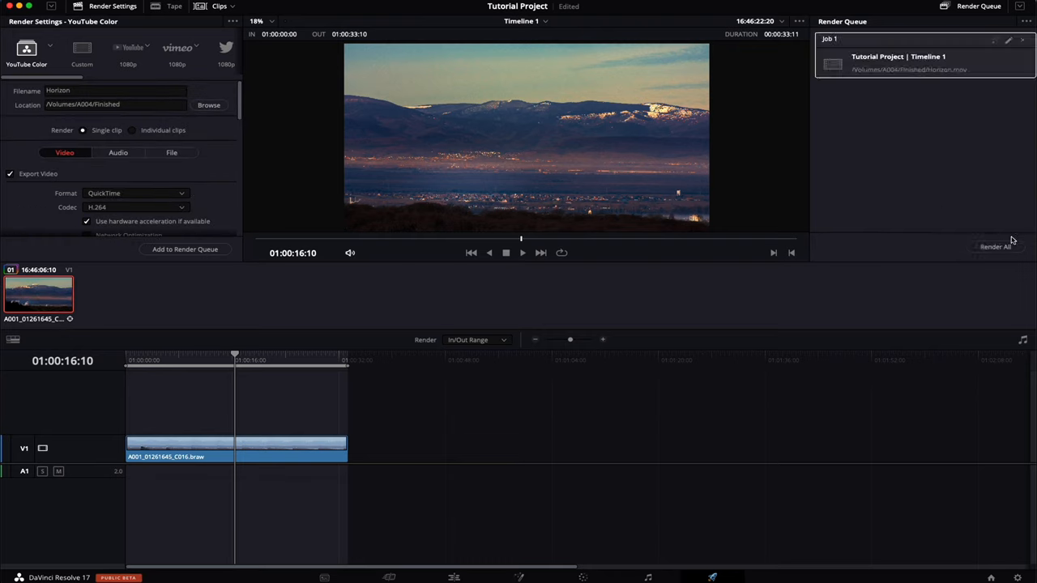
{"action": "left_click", "coordinate": [995, 247]}
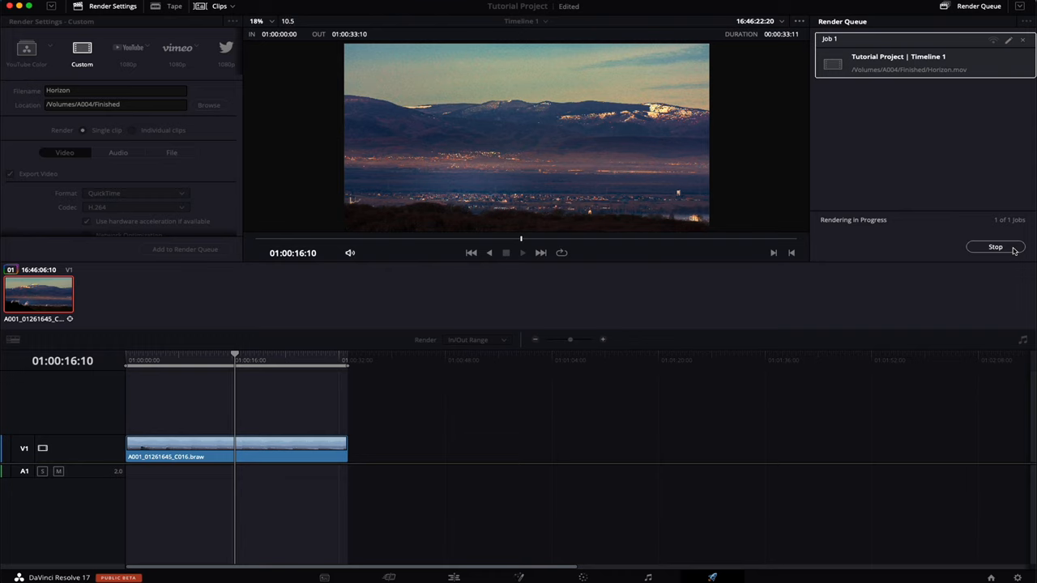